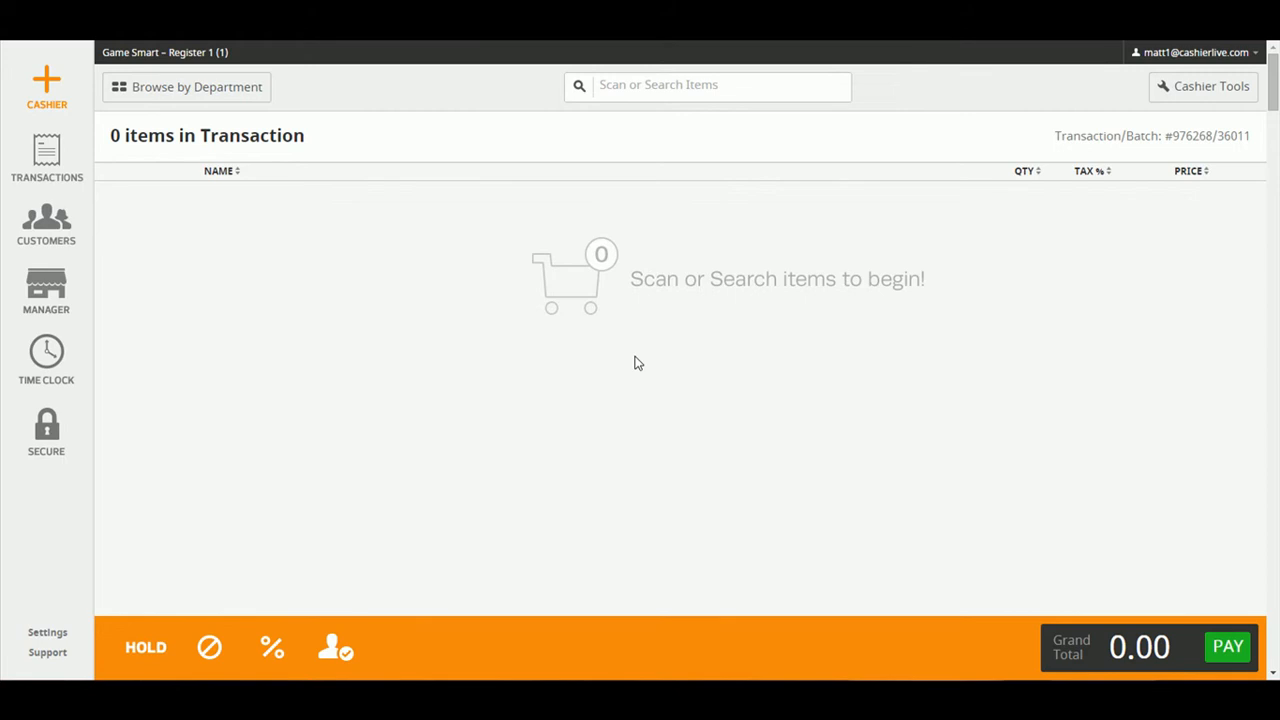
mouse_move(40, 290)
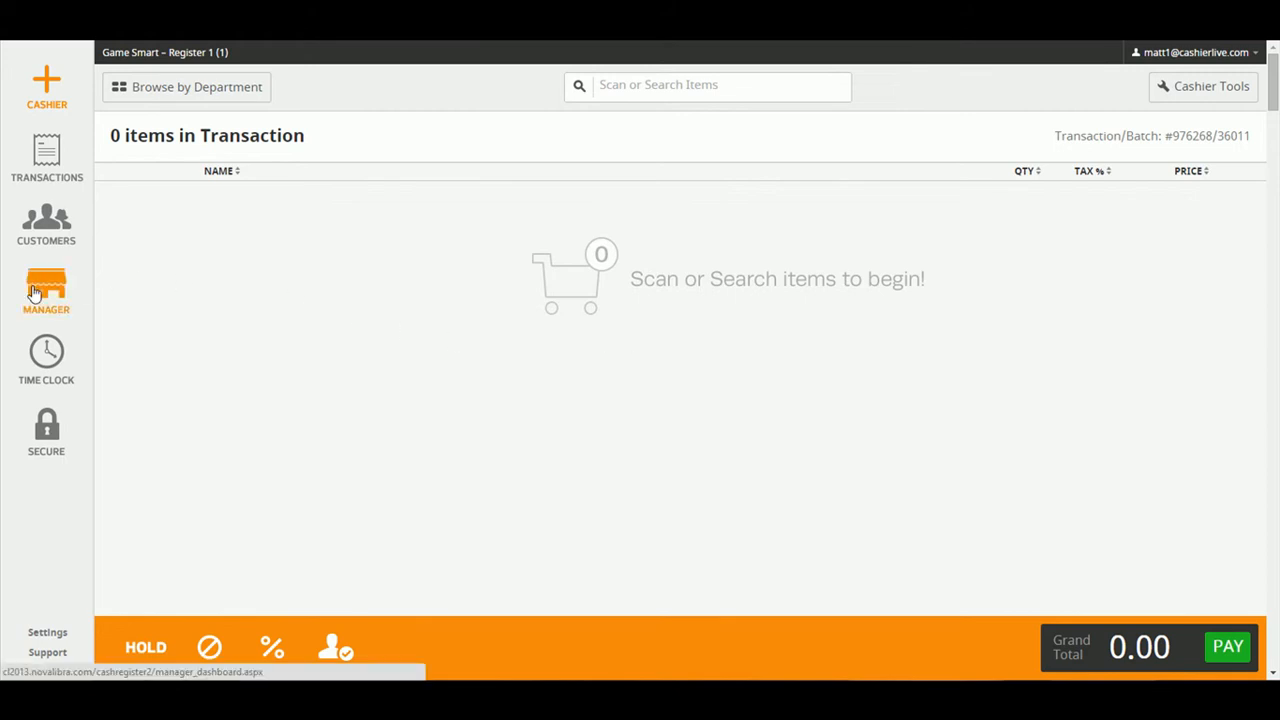
mouse_move(308, 296)
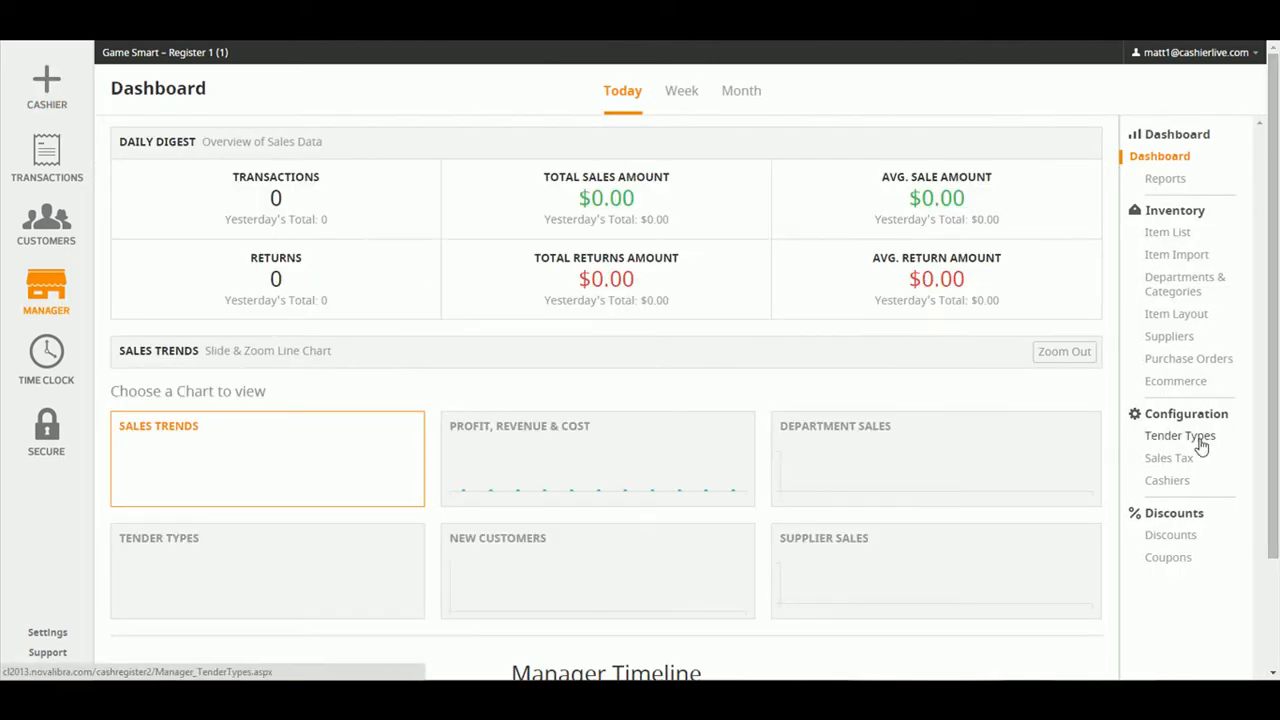
From the Tender Types list (Cash, Check, Visa/MC, AmEx), start adding a new tender type
click(1178, 436)
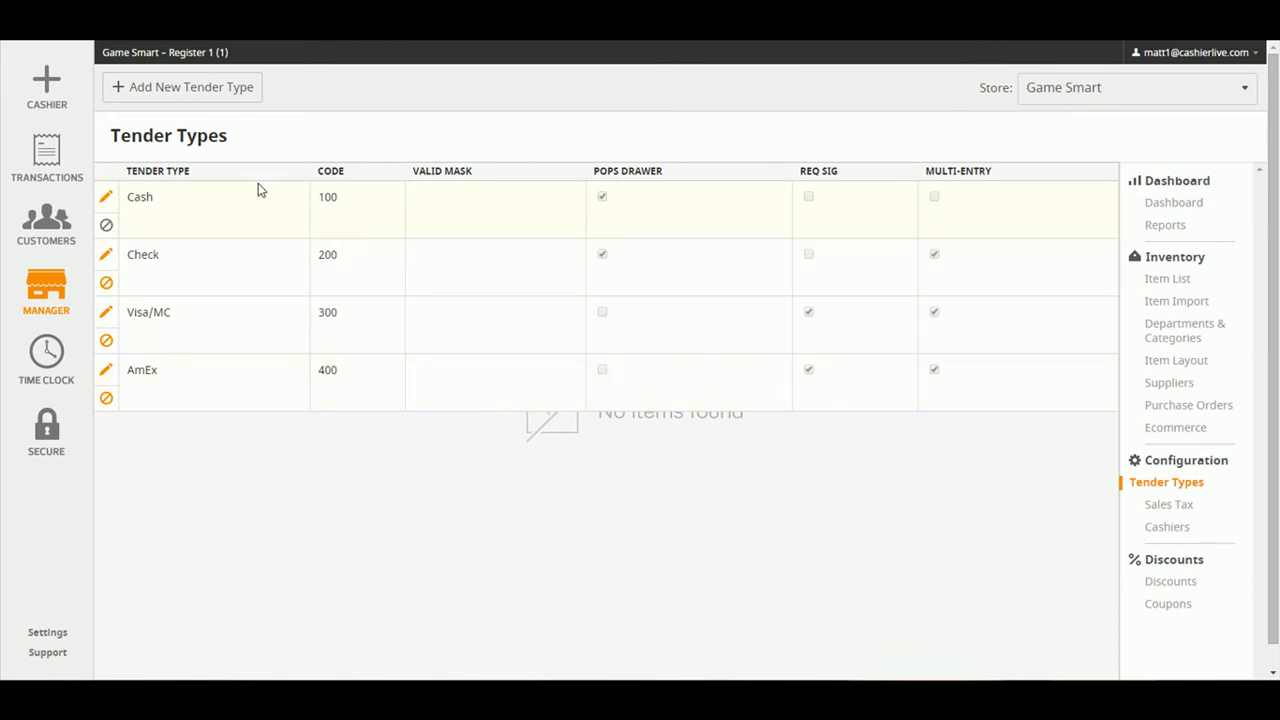
click(192, 88)
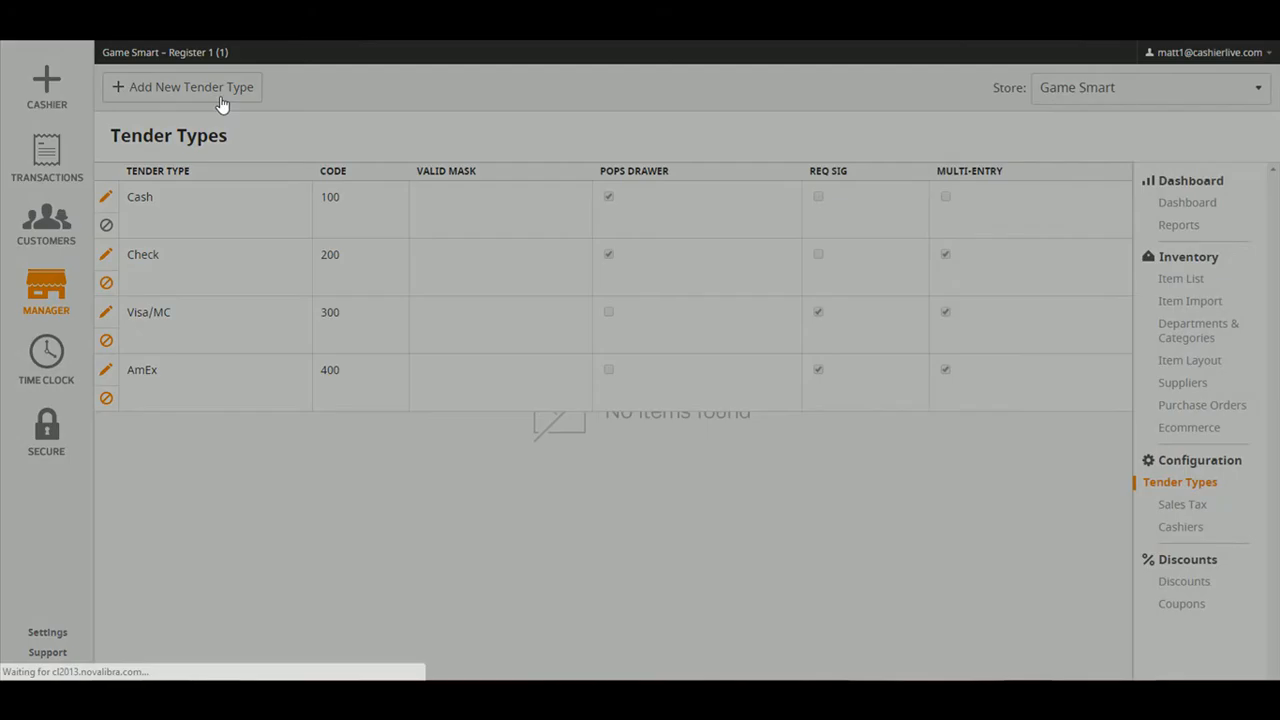
Review the blank tender type, code and detail fields of the Add New Tender Type form
click(184, 88)
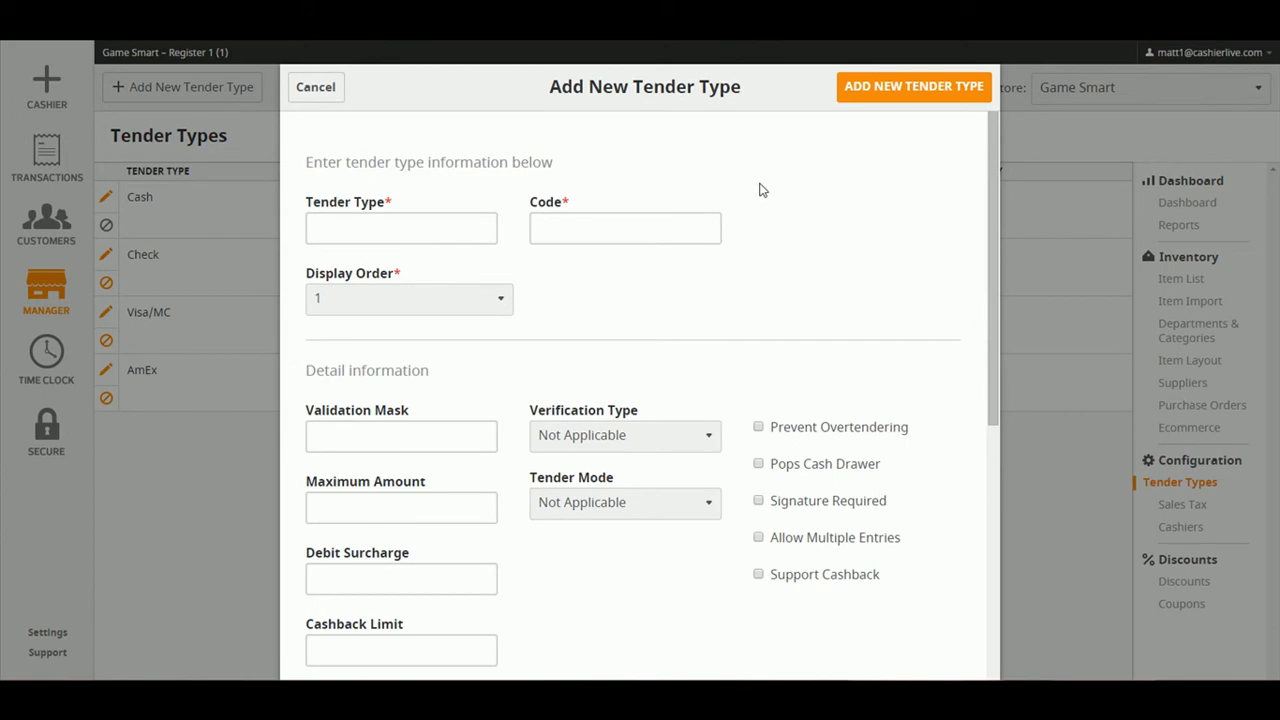
mouse_move(750, 206)
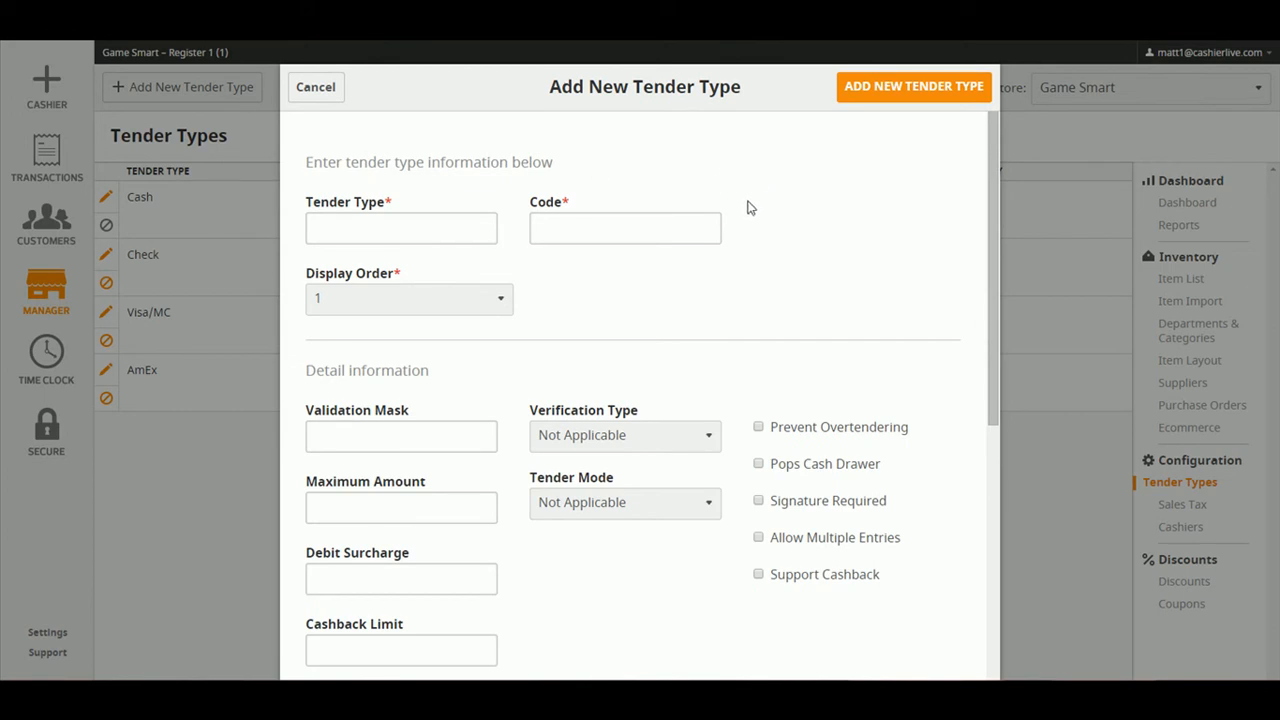
click(400, 228)
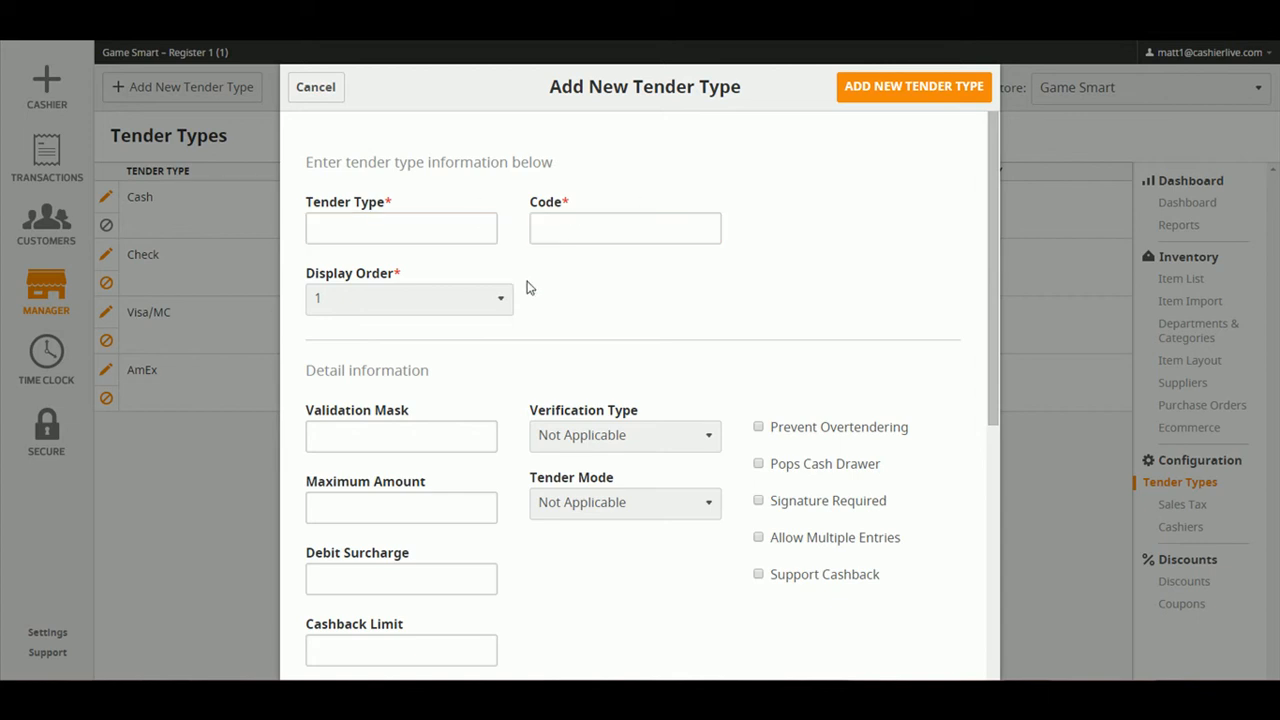
click(408, 298)
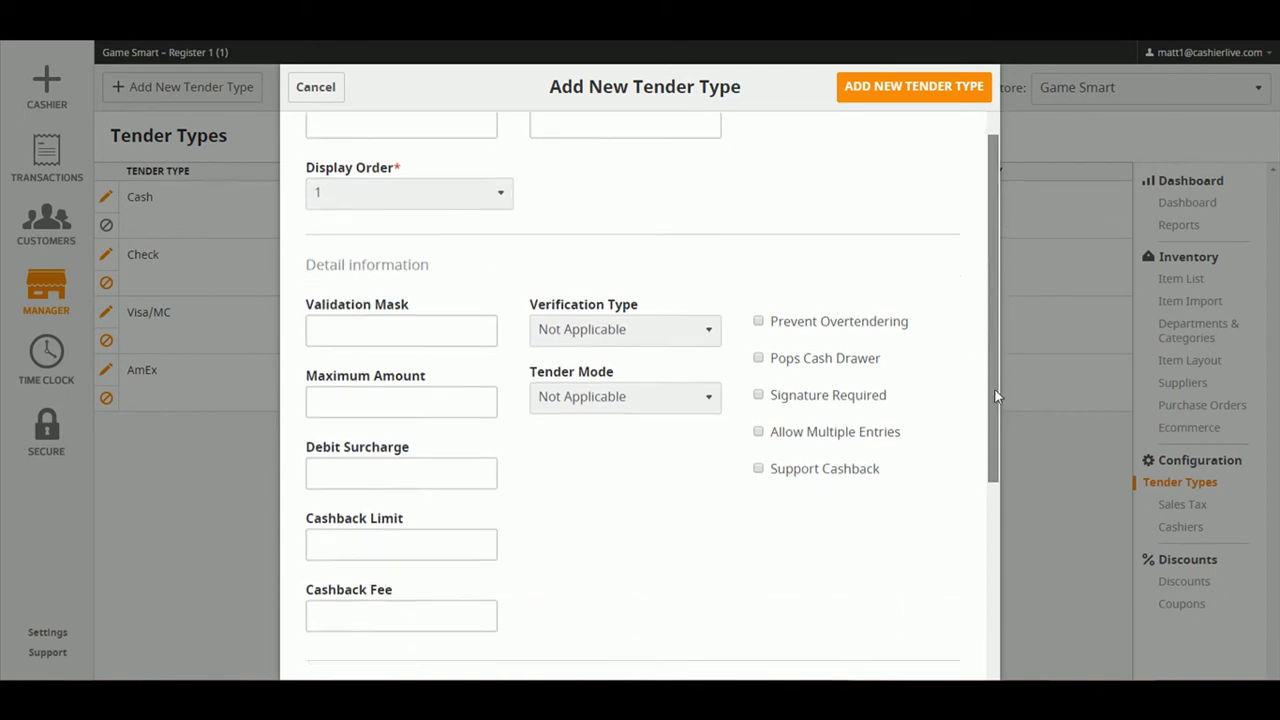
Review the checkbox and store options, then submit the new tender type to return to the list
scroll(down, 3)
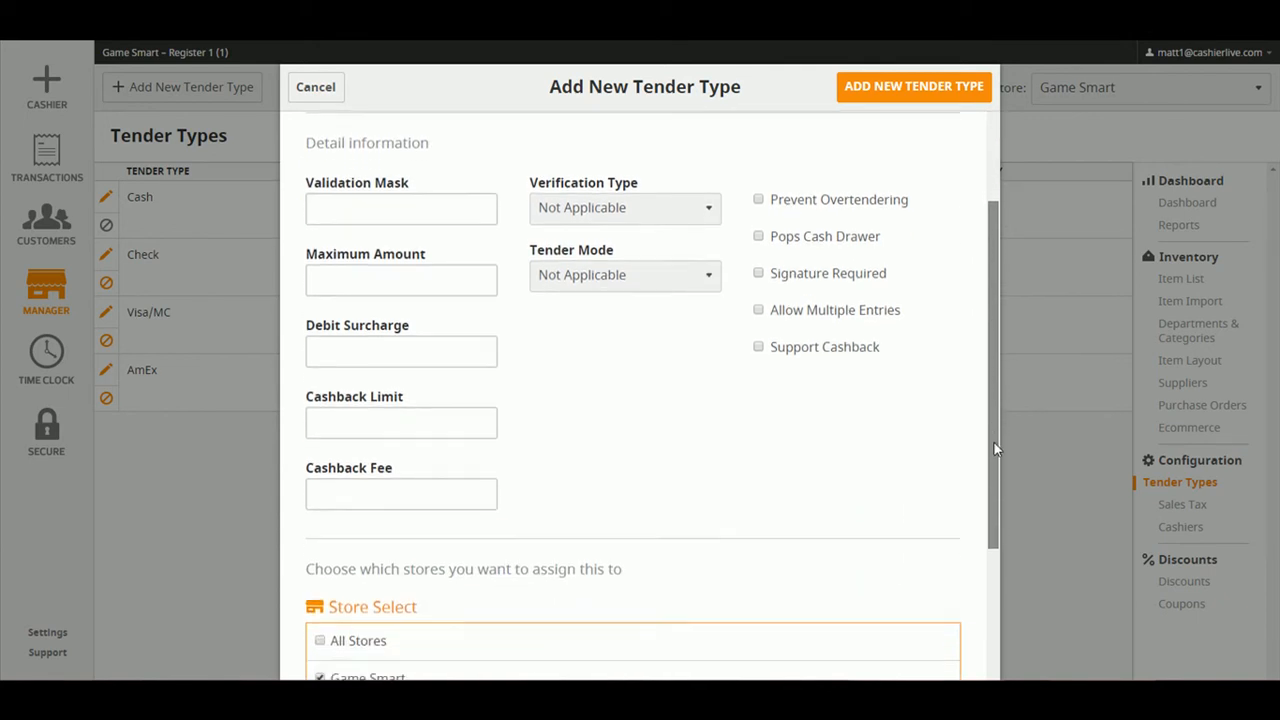
scroll(down, 3)
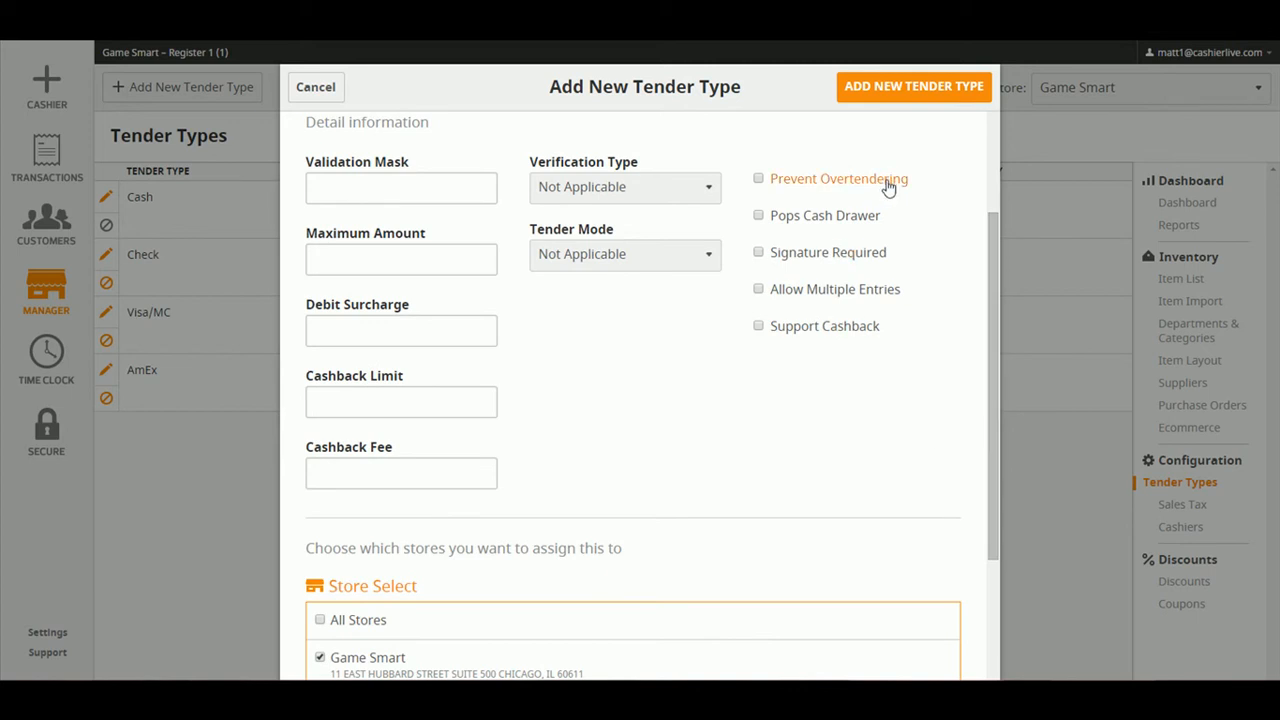
mouse_move(868, 220)
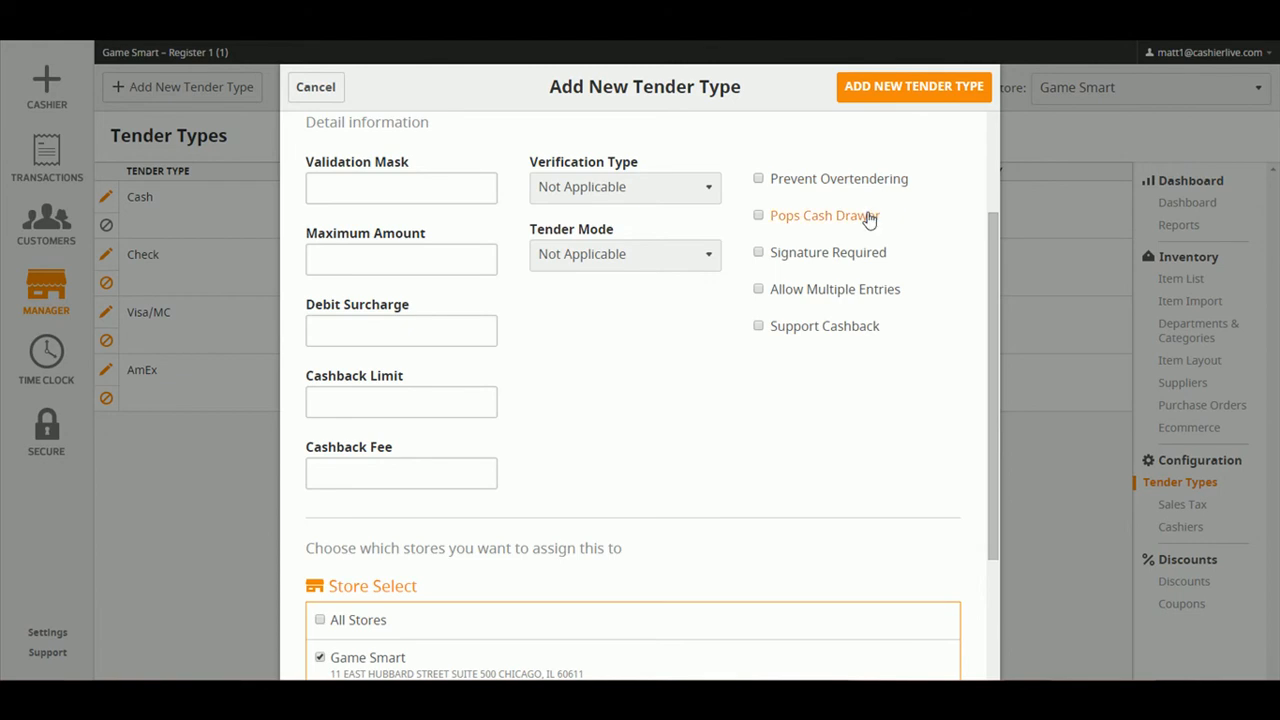
mouse_move(874, 258)
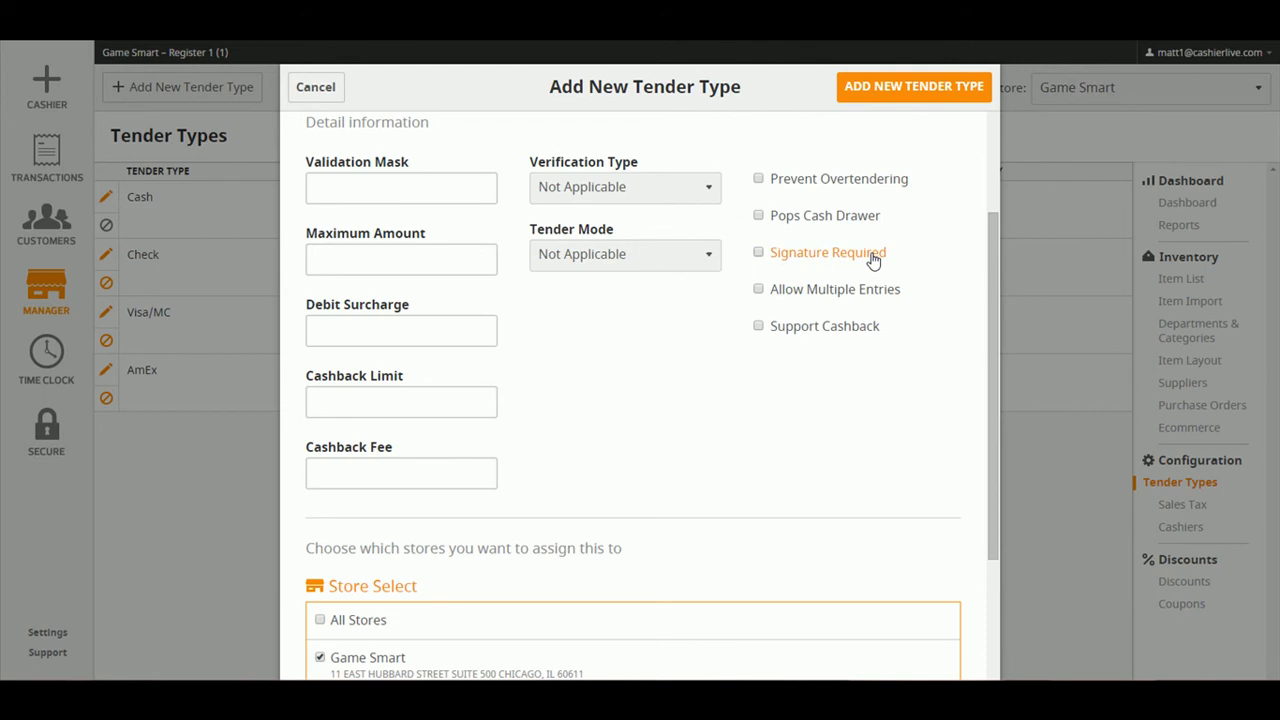
mouse_move(872, 296)
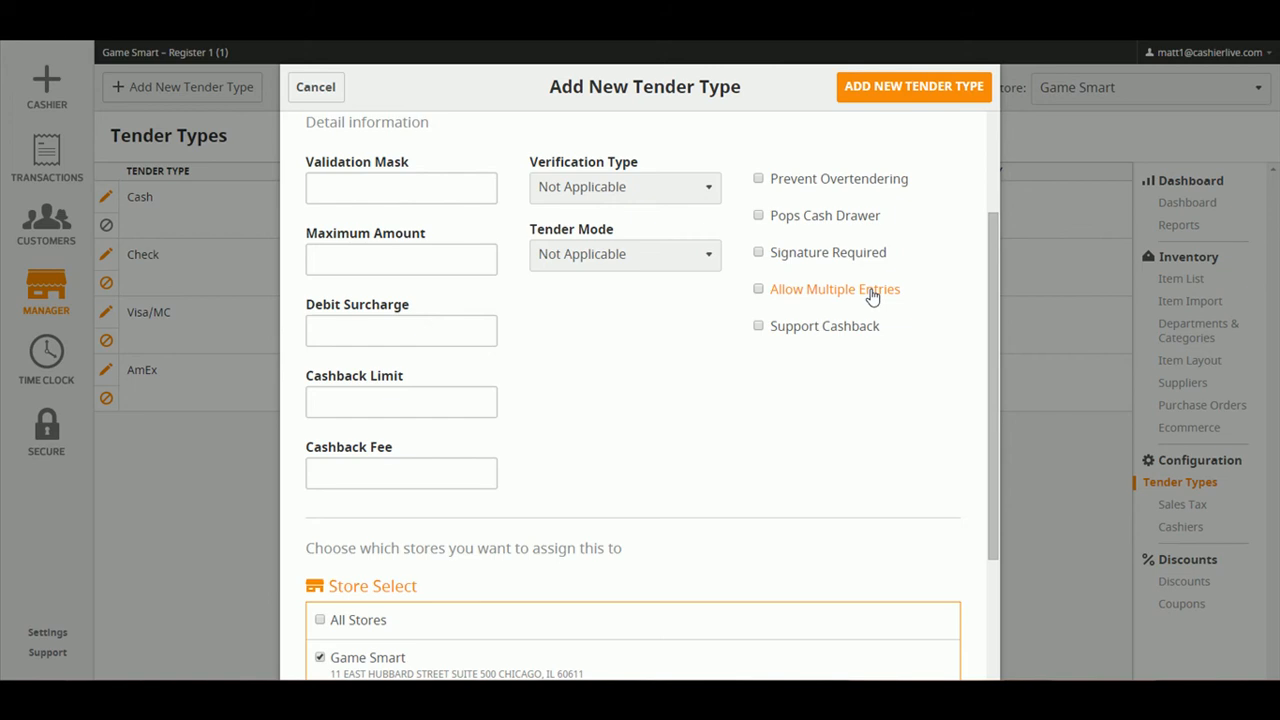
mouse_move(872, 330)
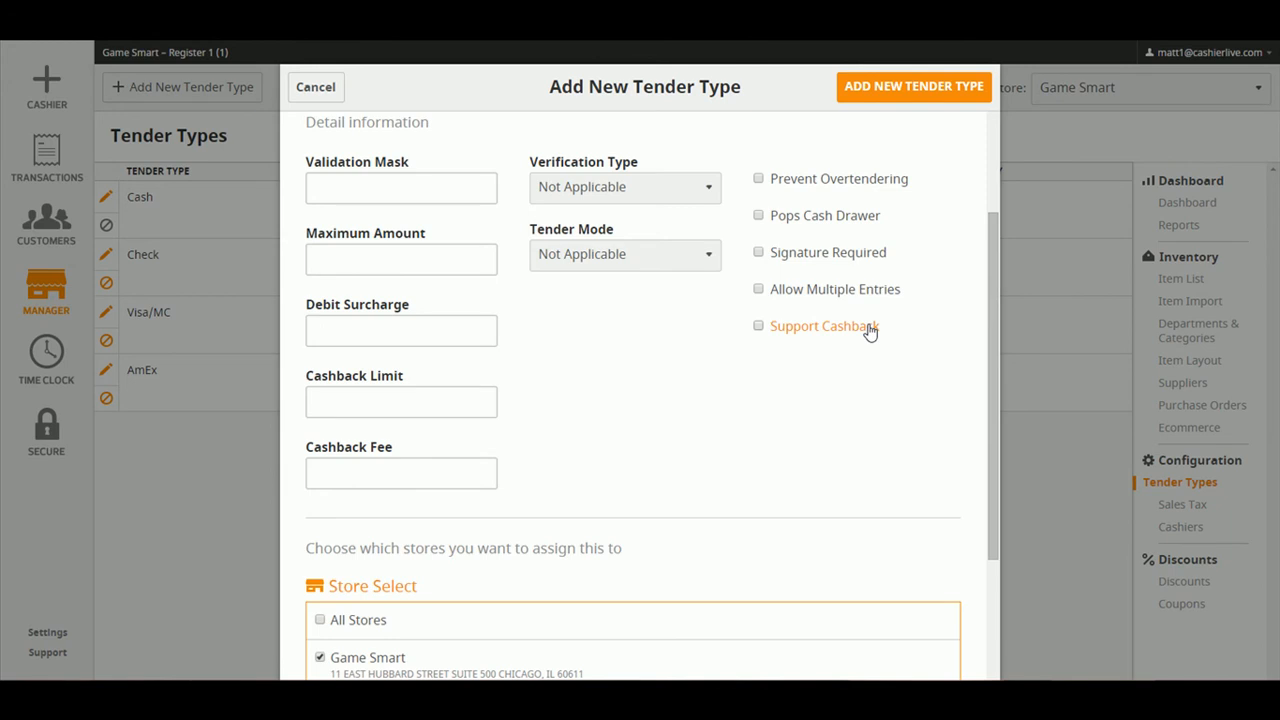
mouse_move(870, 104)
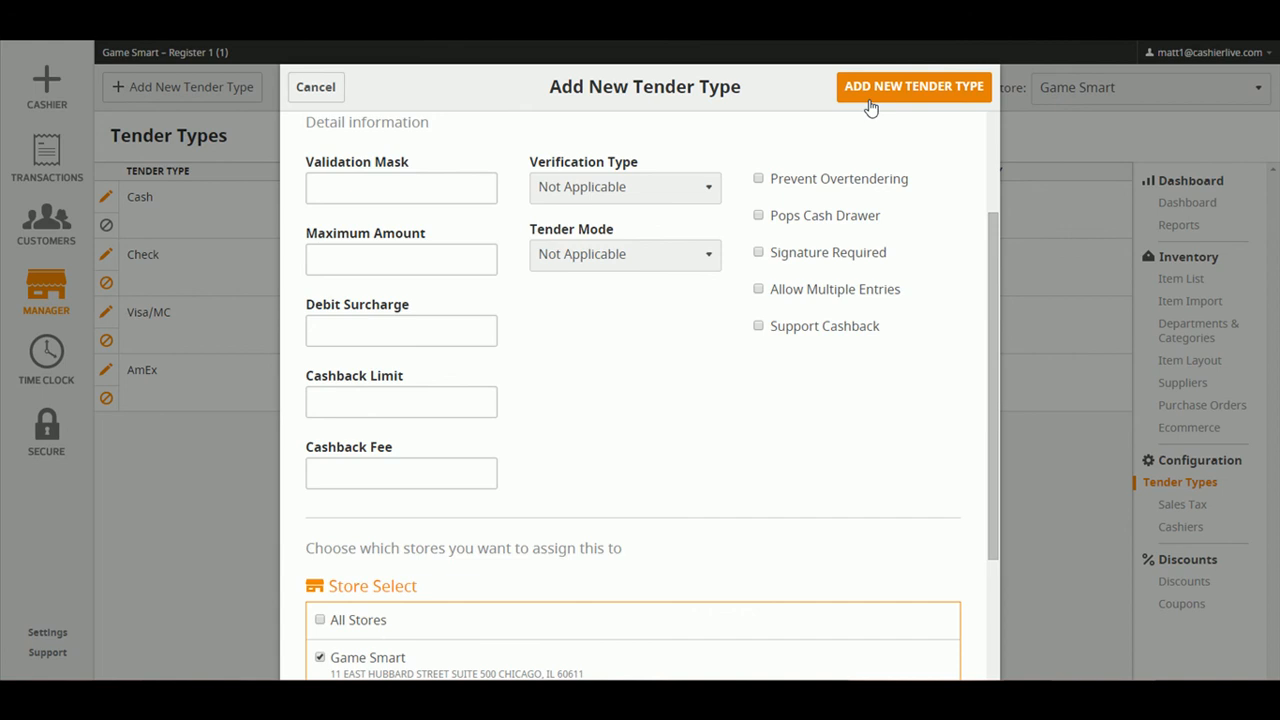
click(914, 86)
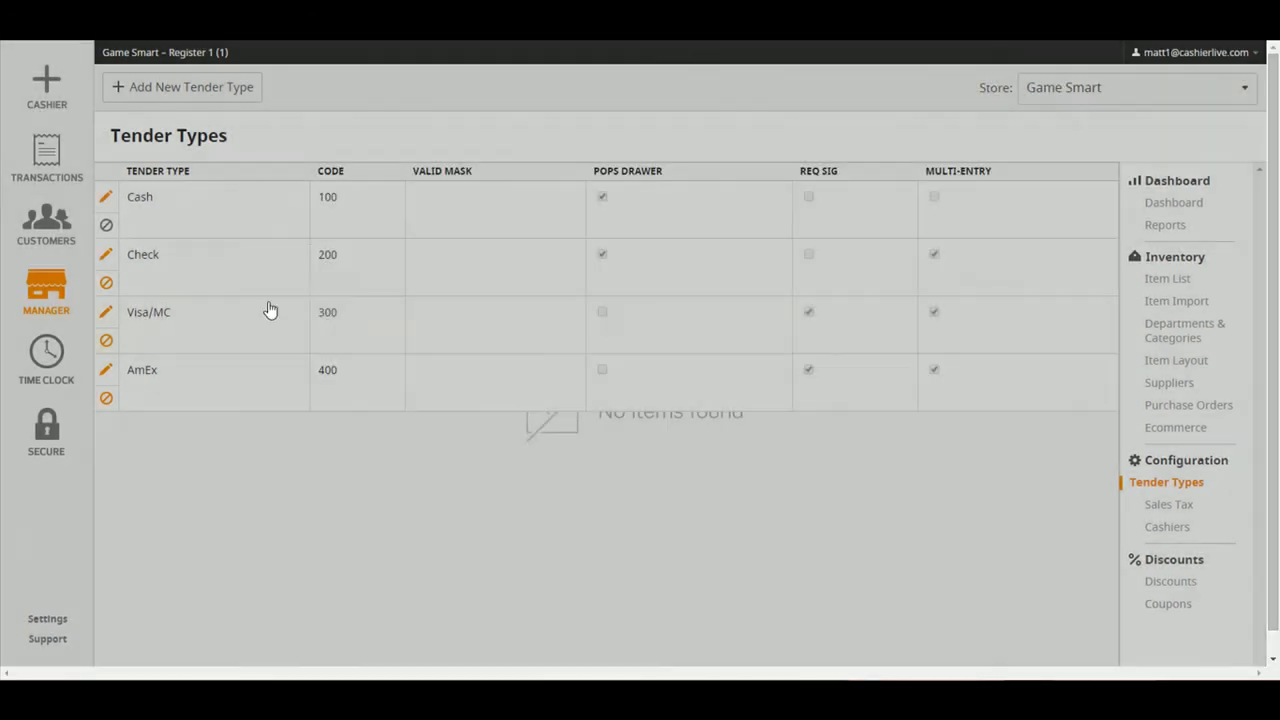